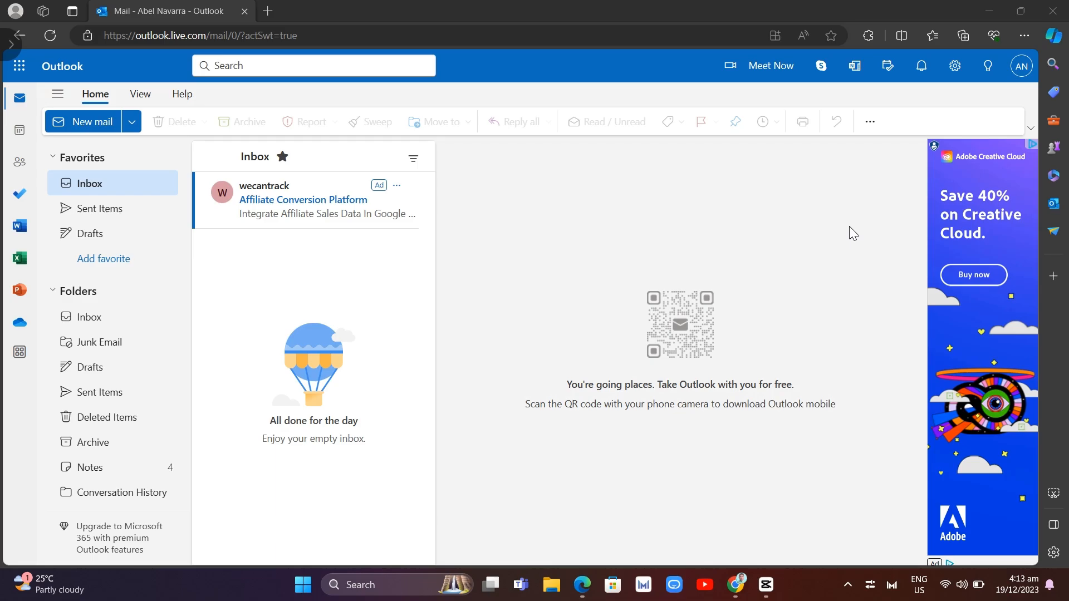
pyautogui.moveTo(42, 212)
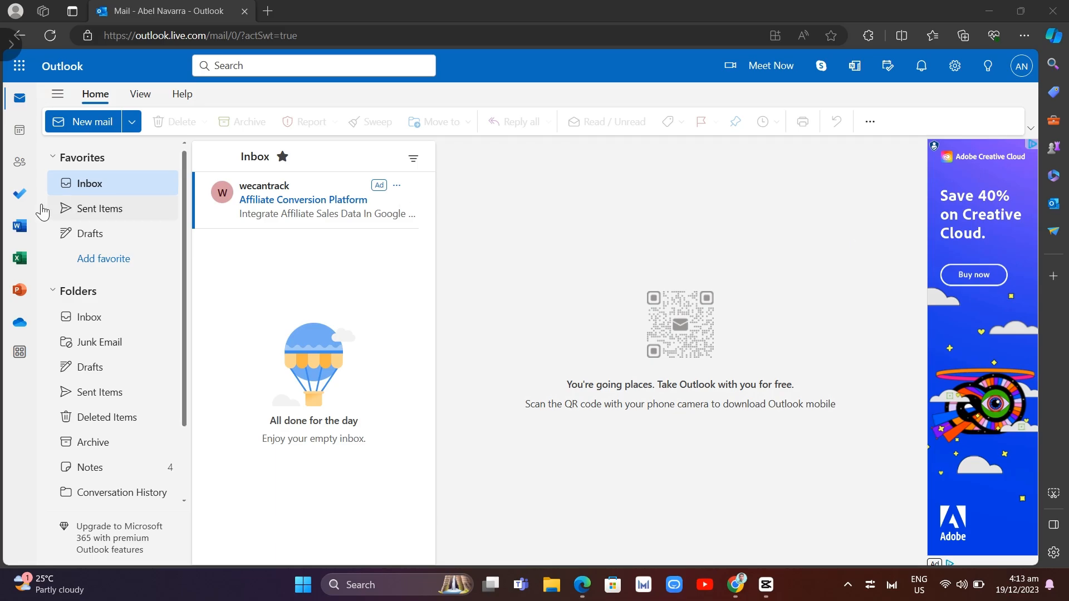
# Show the Sent Items folder listing today's sent 'Sample' email
pyautogui.click(100, 208)
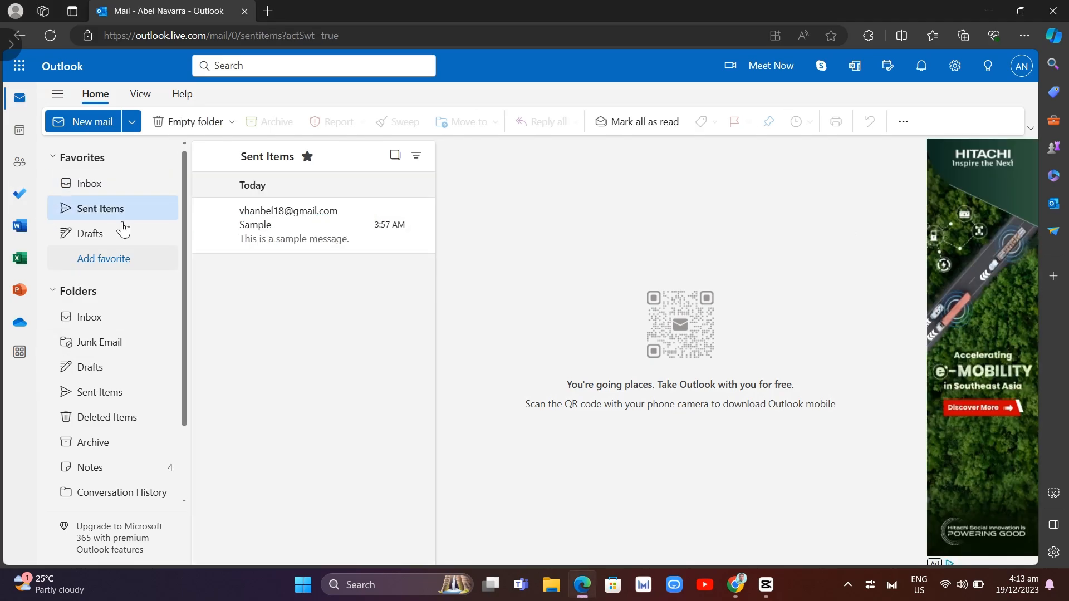
pyautogui.moveTo(20, 159)
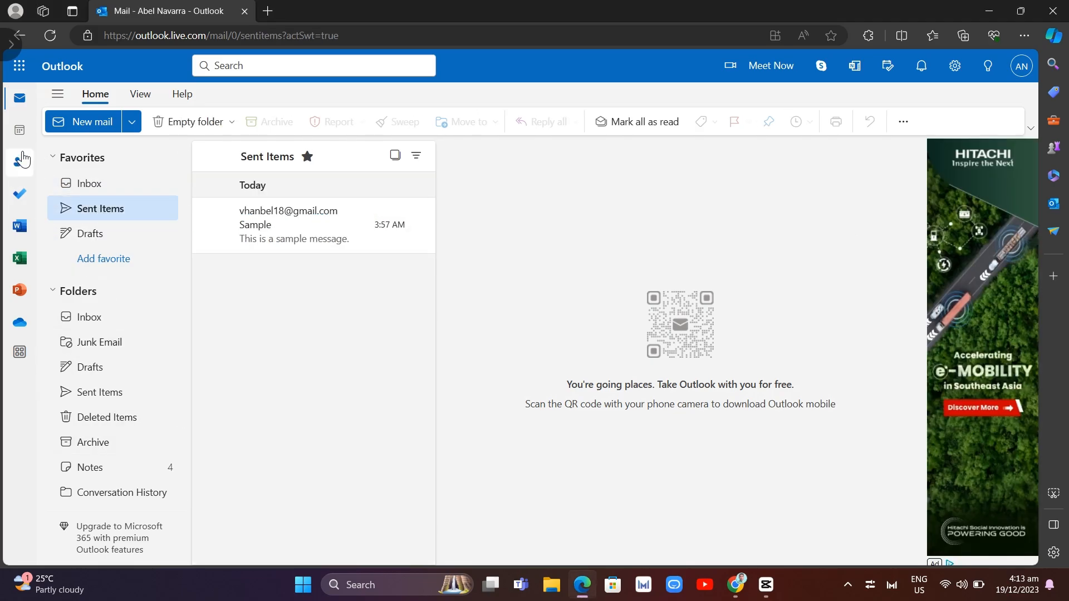
pyautogui.moveTo(44, 186)
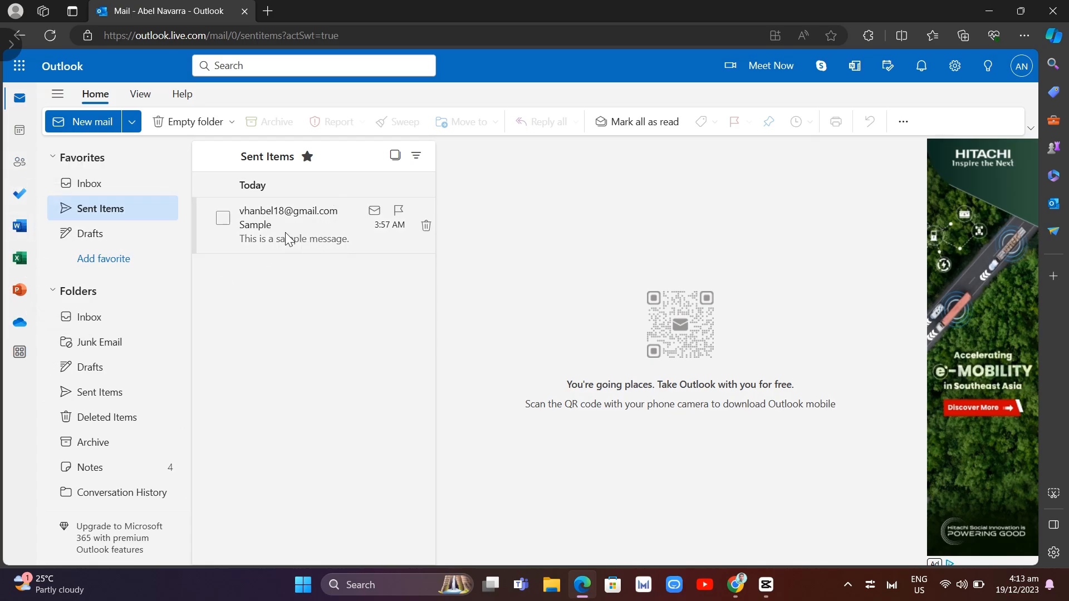
# Show the sent 'Sample' email in the reading pane with recipient, timestamp and body
pyautogui.click(293, 225)
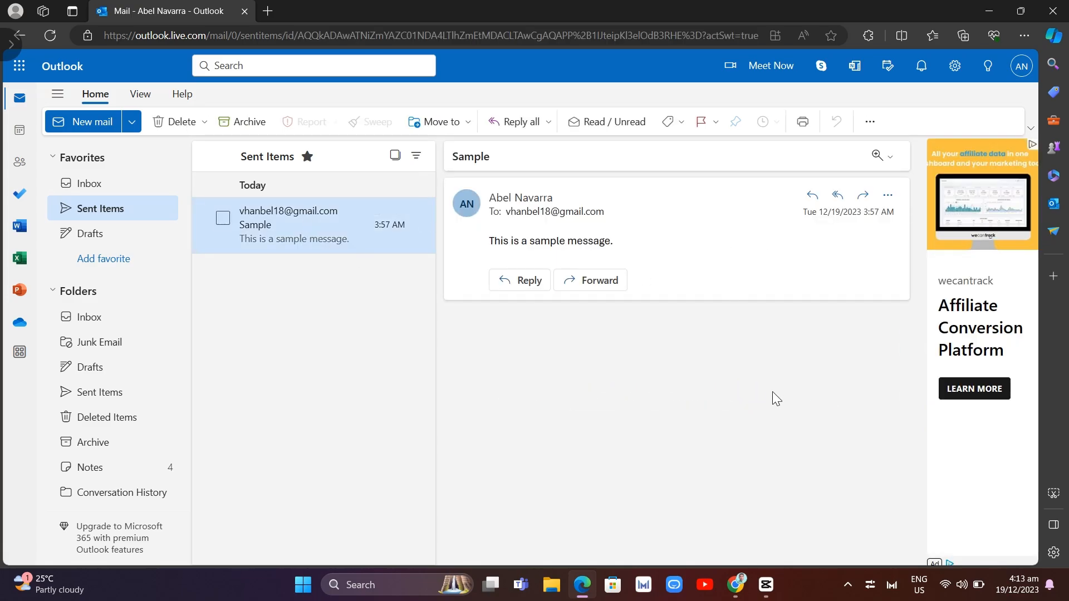
pyautogui.moveTo(695, 248)
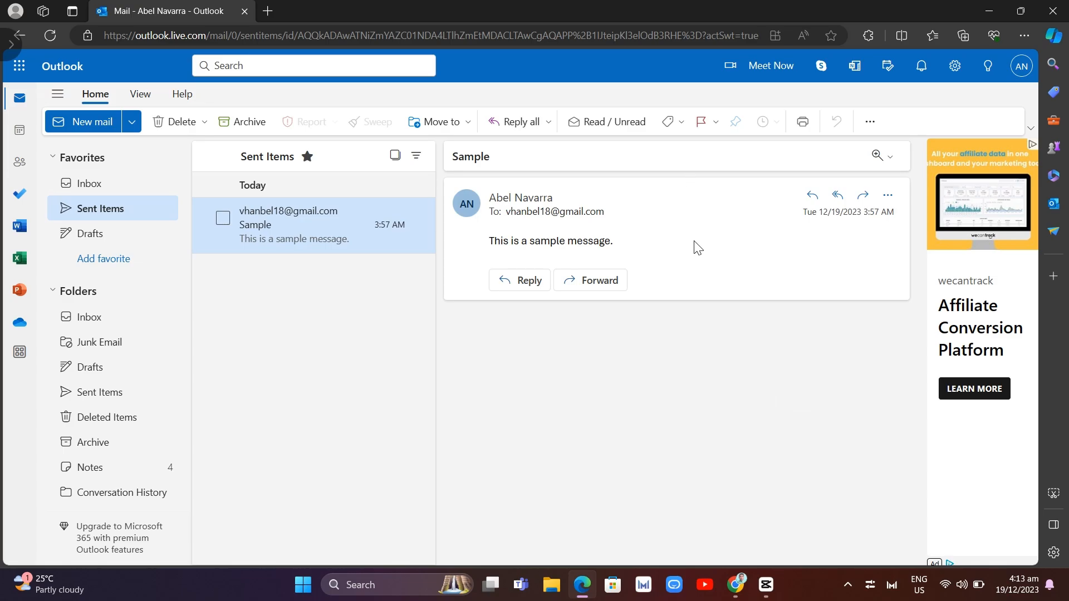
pyautogui.moveTo(869, 121)
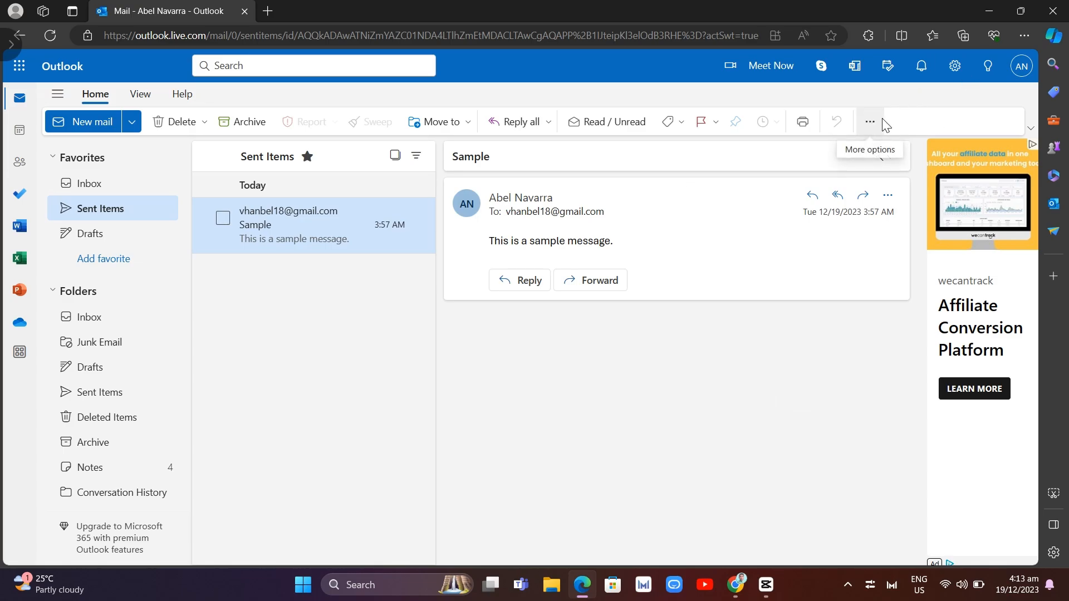
pyautogui.moveTo(874, 126)
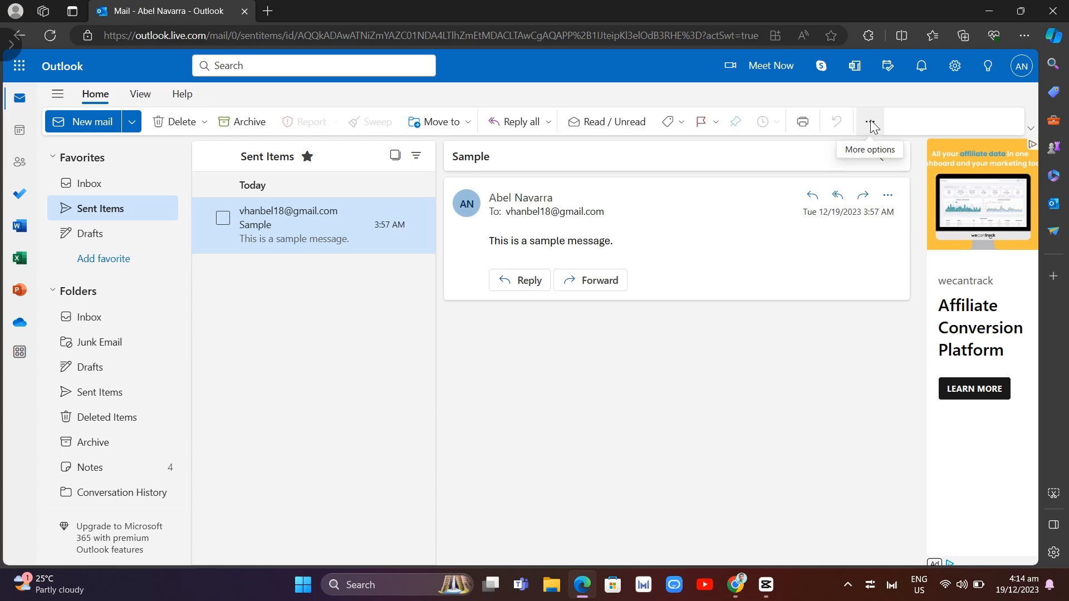
# Reveal the email's More options menu with its Rules submenu for creating and managing rules
pyautogui.click(871, 121)
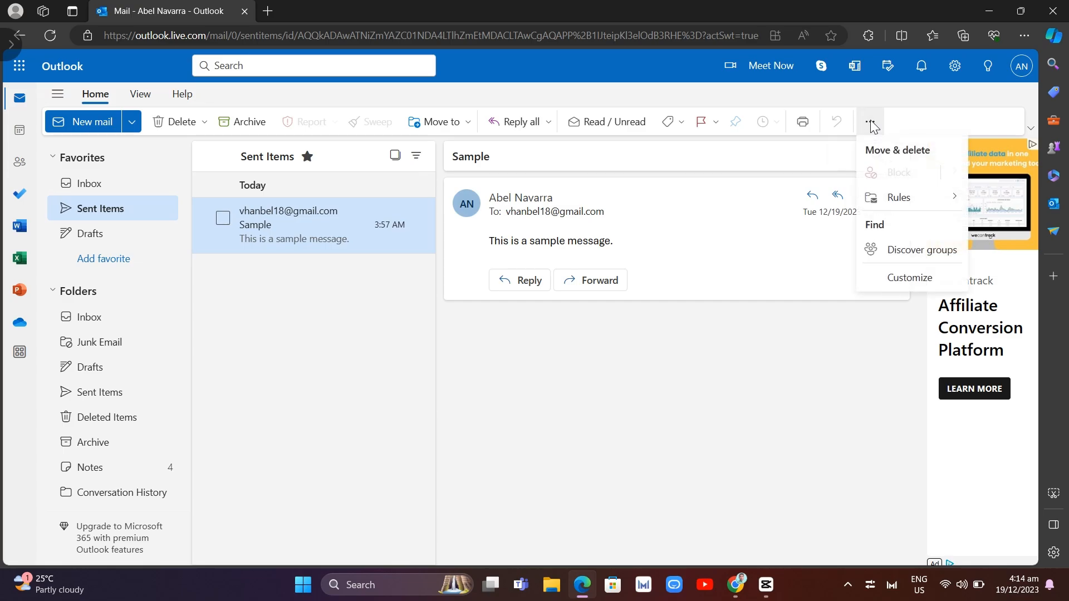
pyautogui.moveTo(898, 177)
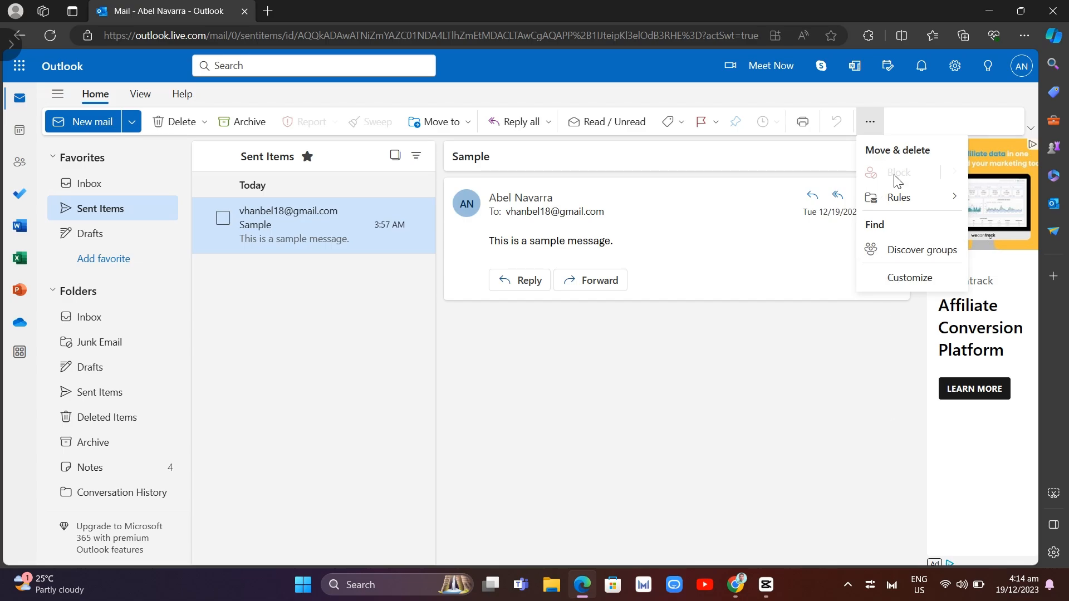
pyautogui.moveTo(882, 351)
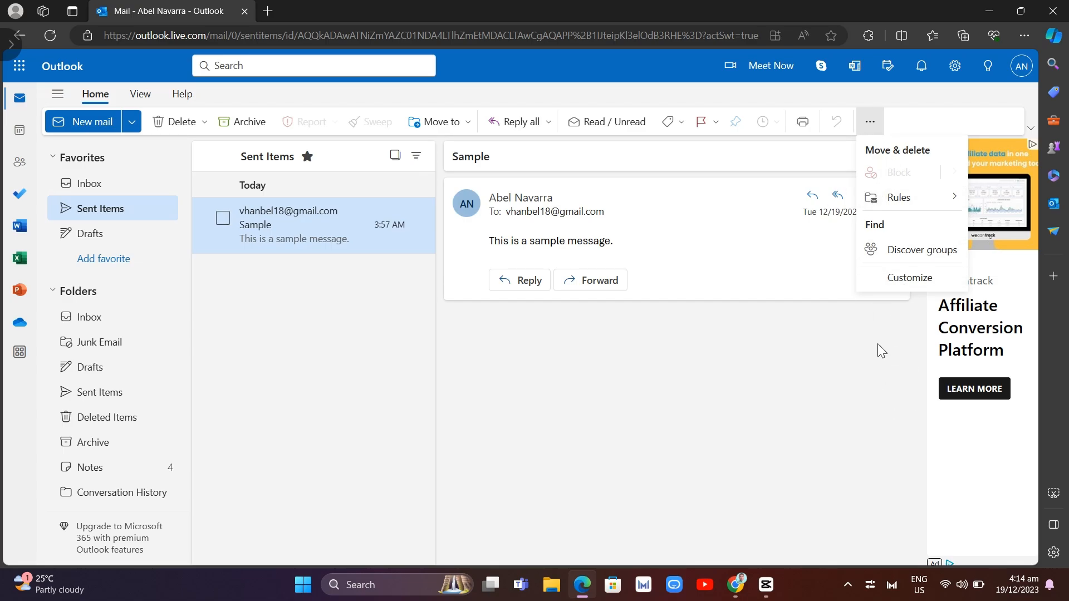
pyautogui.moveTo(910, 278)
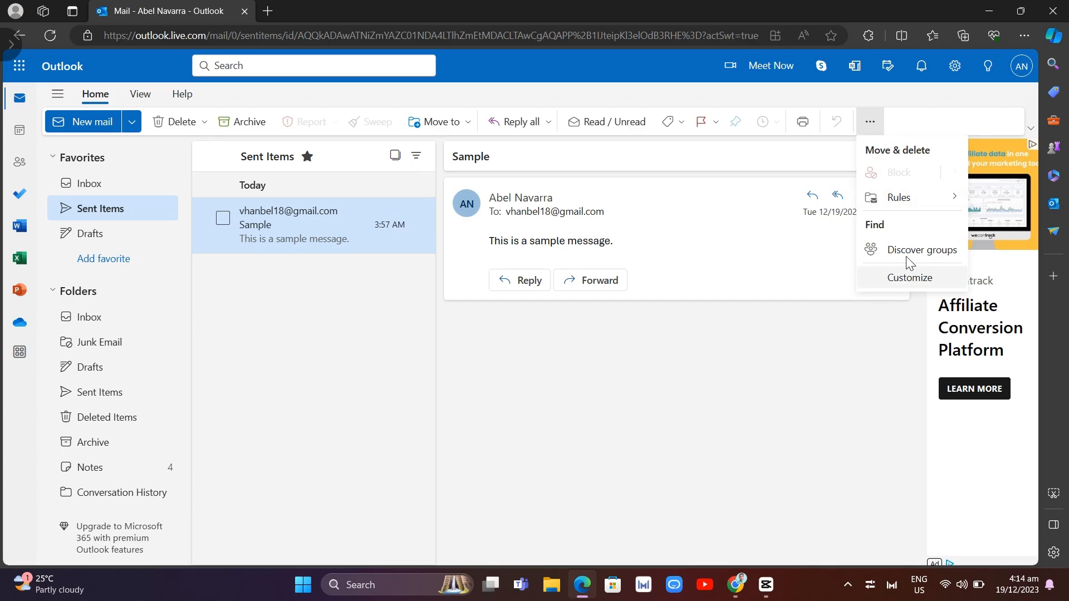
pyautogui.click(900, 197)
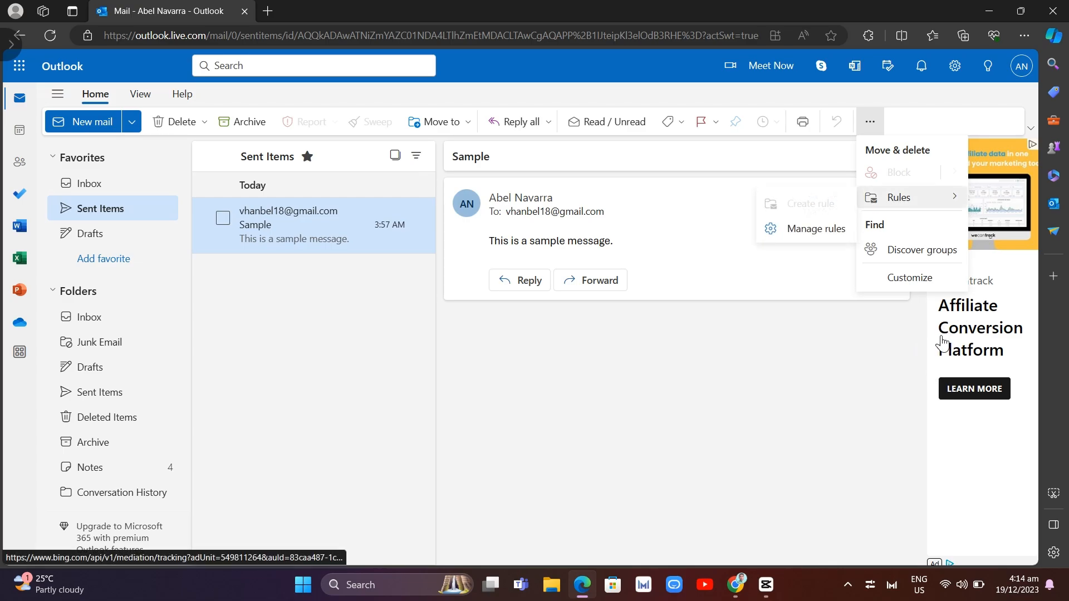
pyautogui.moveTo(1063, 302)
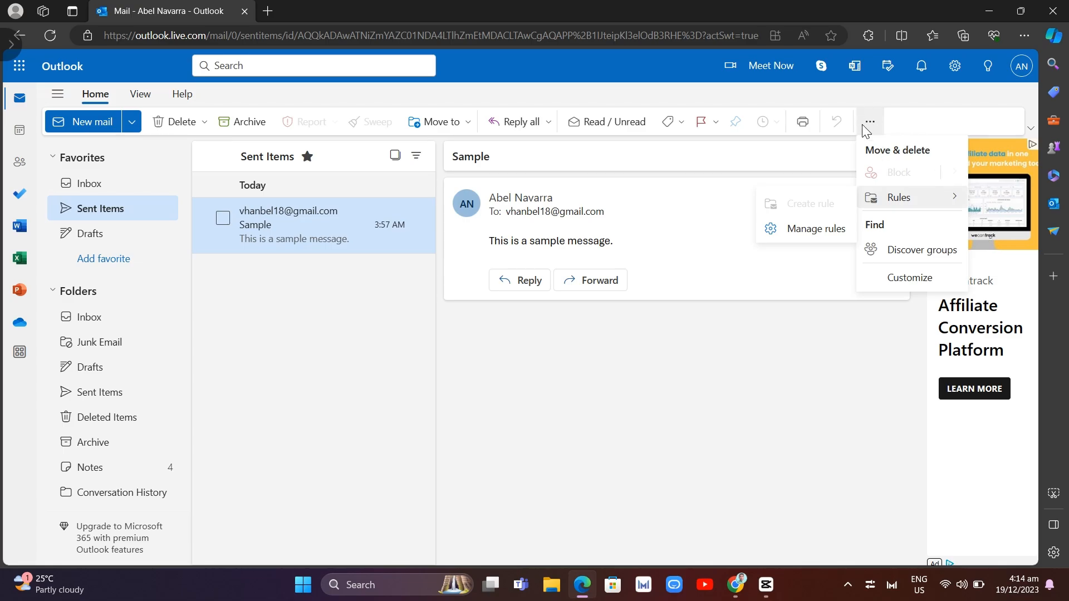
pyautogui.moveTo(875, 127)
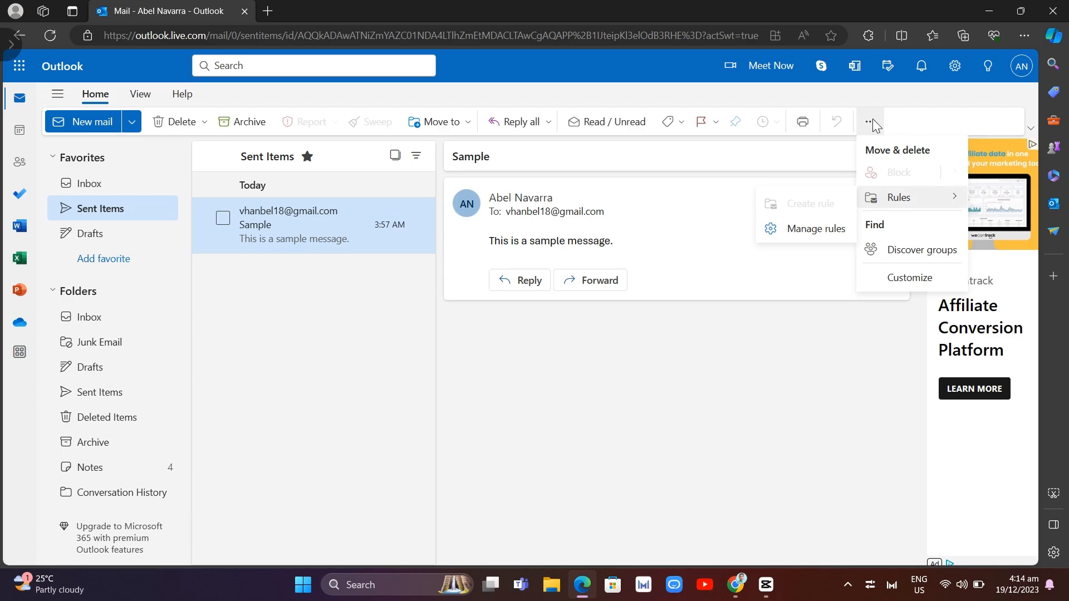
pyautogui.moveTo(456, 103)
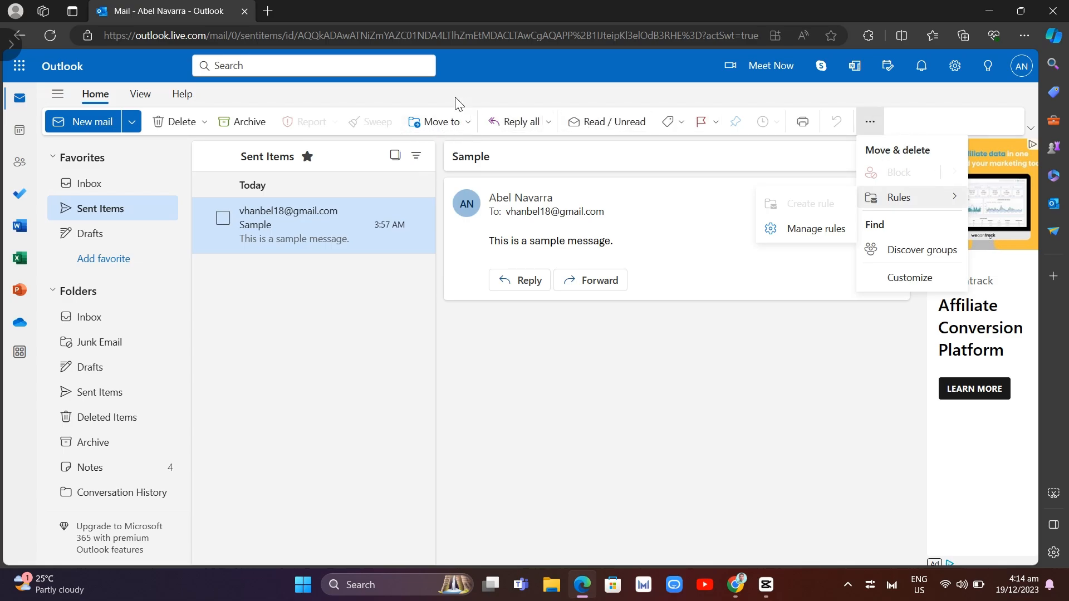
# Show the Move to folder list offering Inbox, Deleted Items, Archive and new-folder options
pyautogui.click(439, 121)
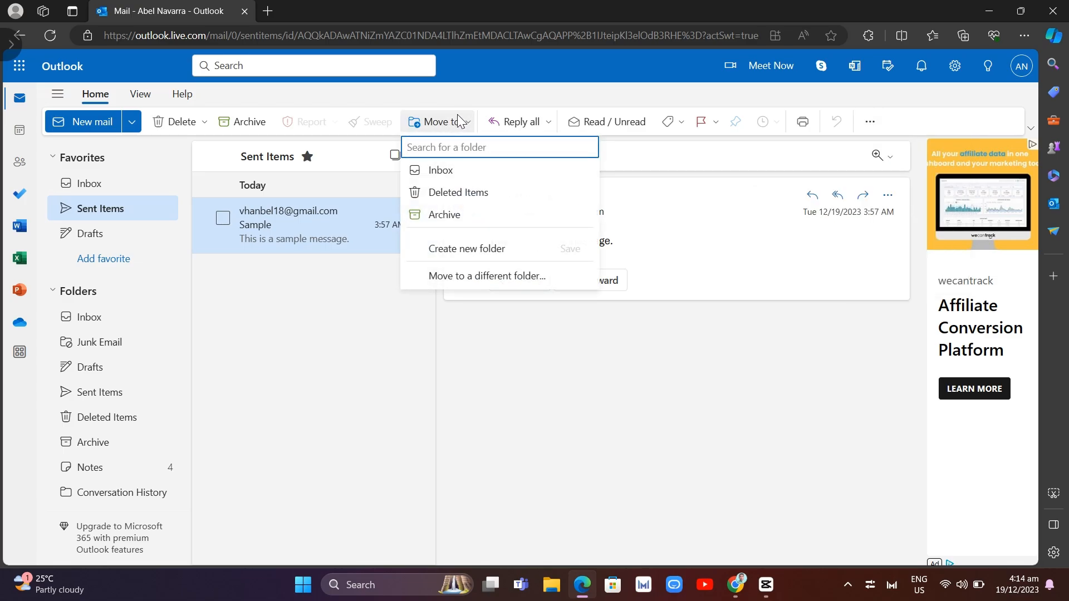
pyautogui.moveTo(458, 335)
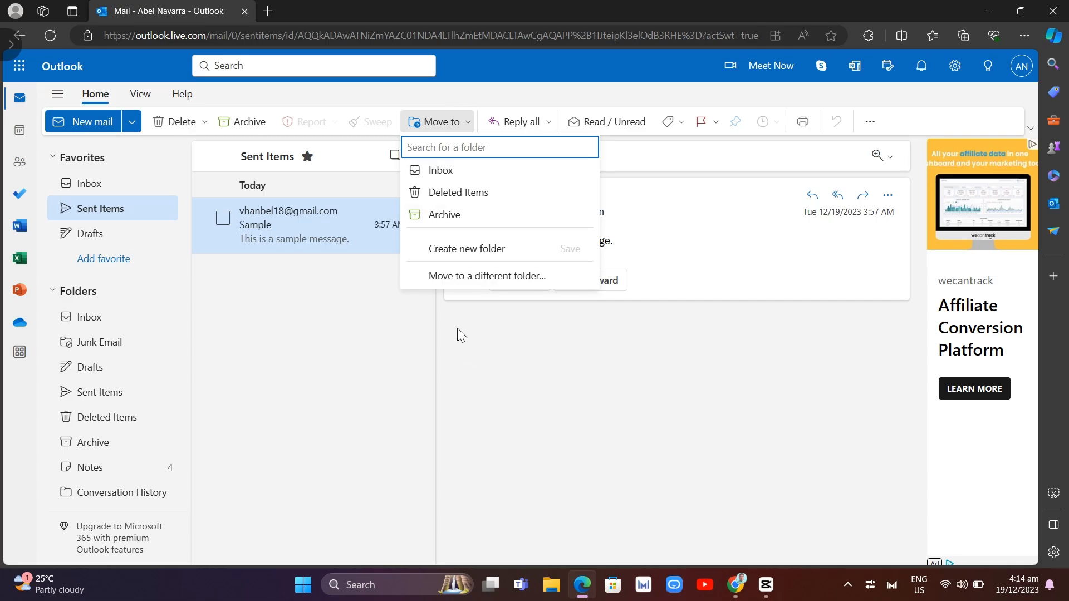
pyautogui.moveTo(494, 215)
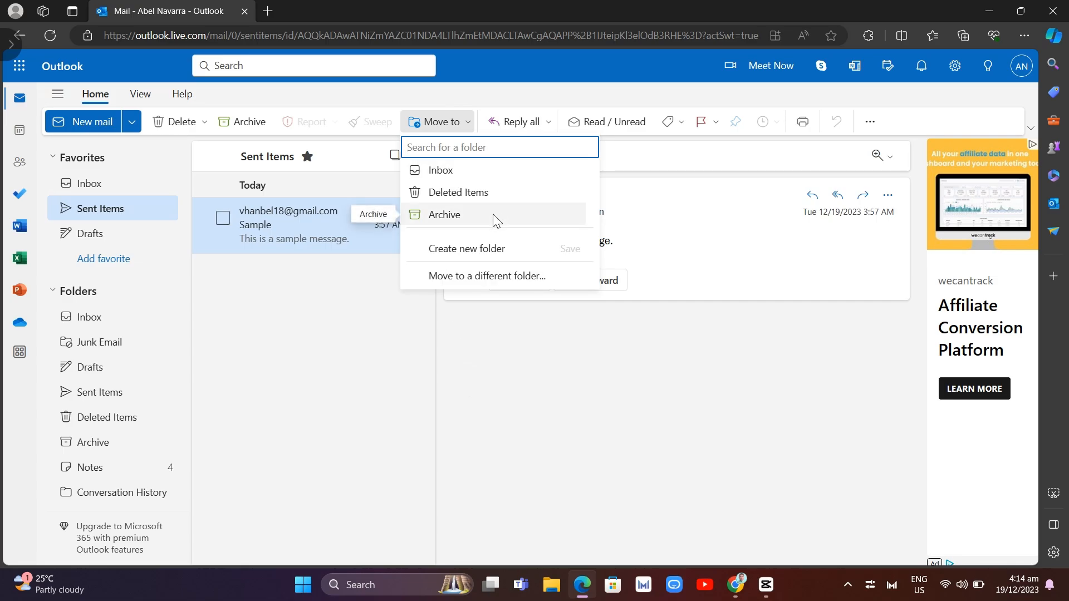
pyautogui.moveTo(539, 386)
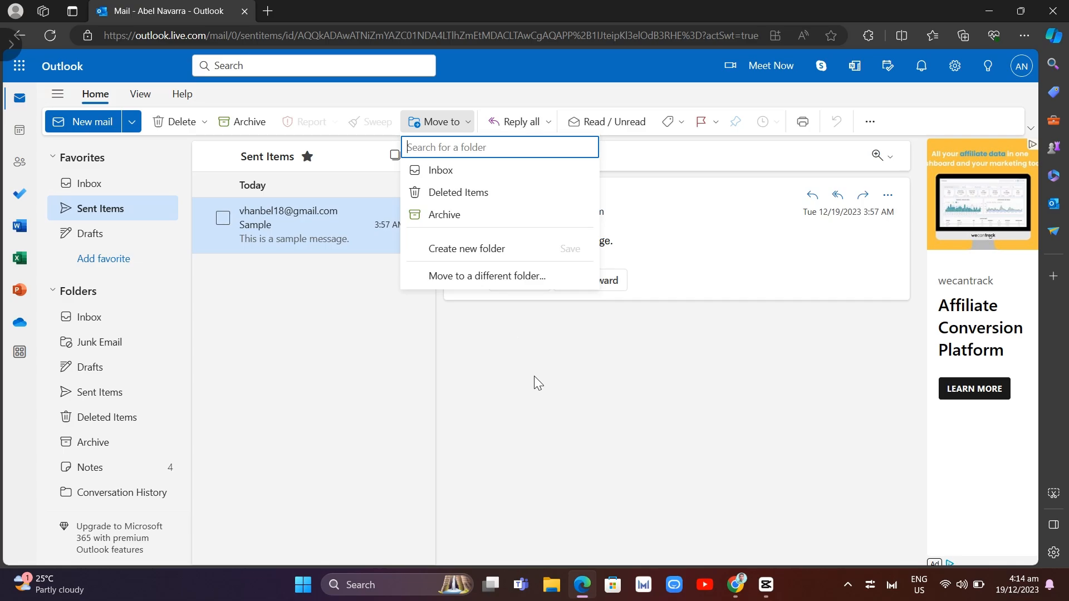
pyautogui.moveTo(535, 378)
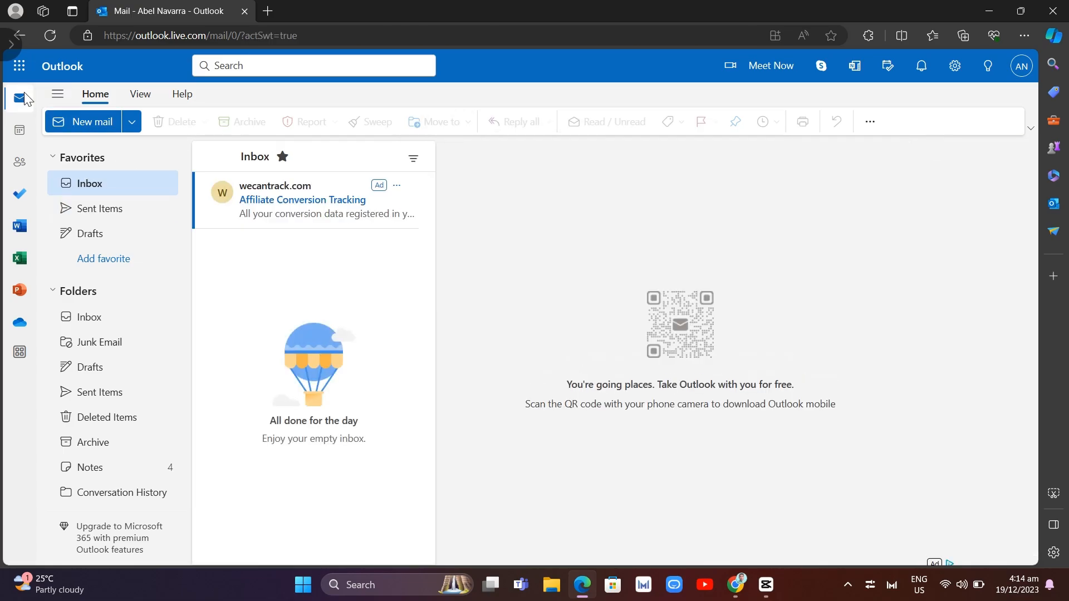
pyautogui.moveTo(20, 131)
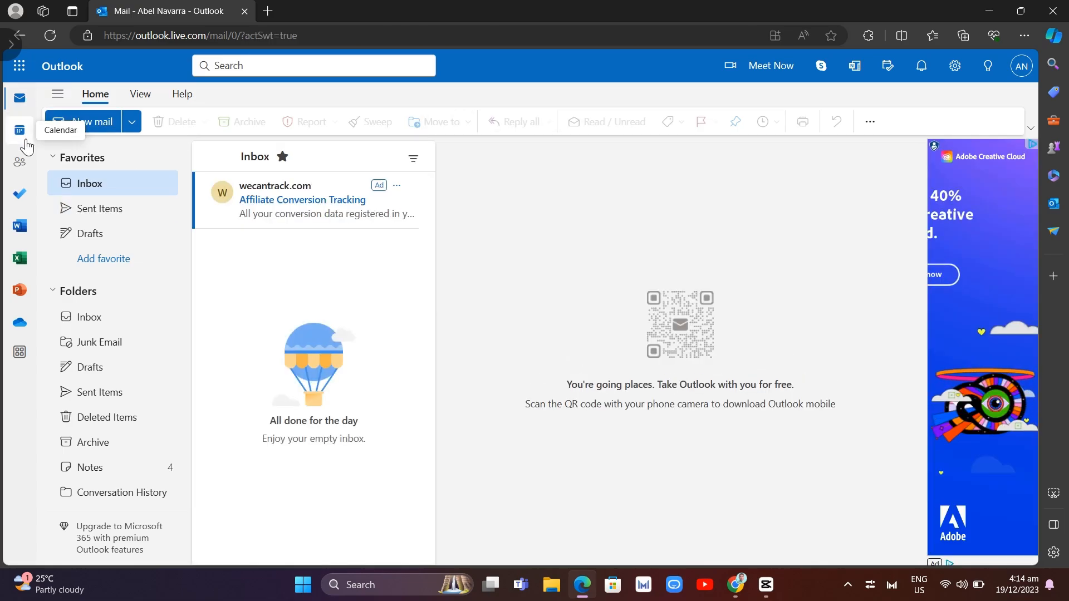